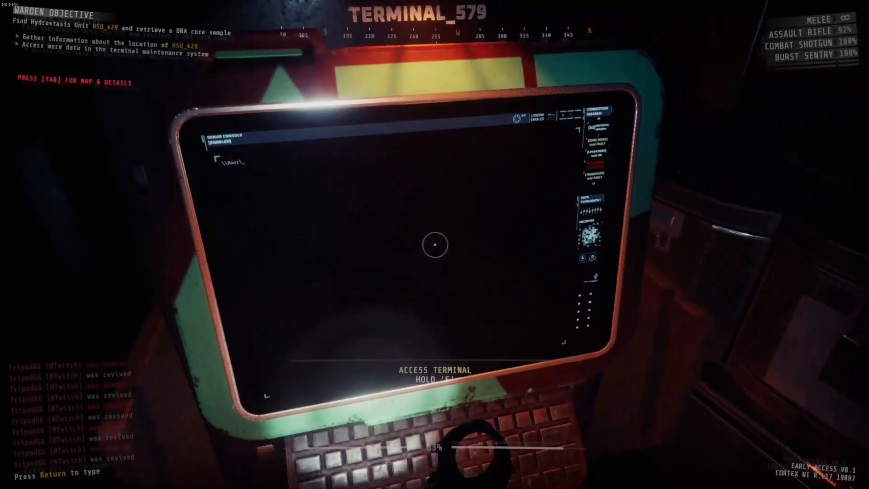
Step: Access TERMINAL_579 to reach its debug console at an empty root prompt
{"action": "key", "text": "e"}
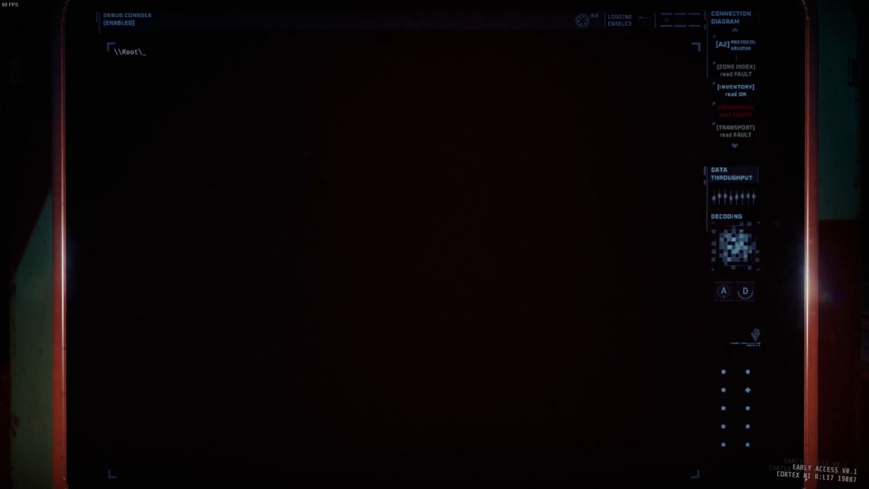
{"action": "type", "text": "COM"}
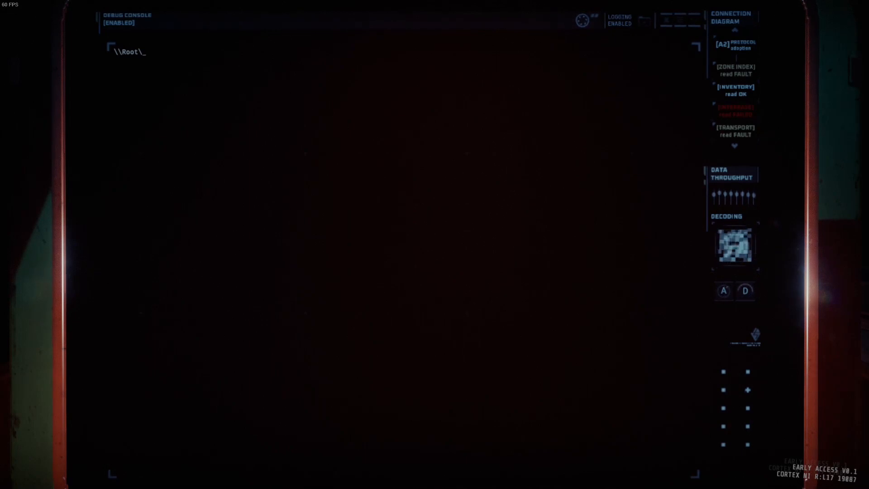
Step: Run LIST RESOURCES, LIST ES and LIST ES ZONE_50, narrowing to four ZONE_50 items
{"action": "type", "text": "LIST RE"}
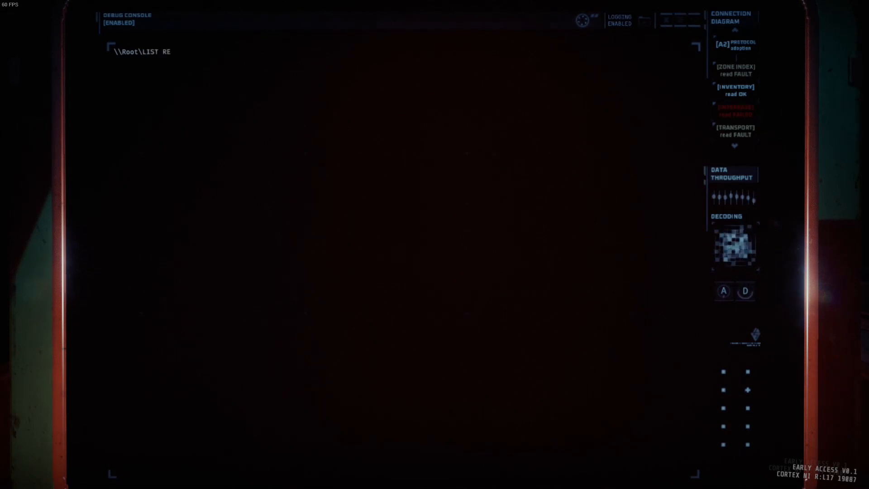
{"action": "type", "text": "SOURCES"}
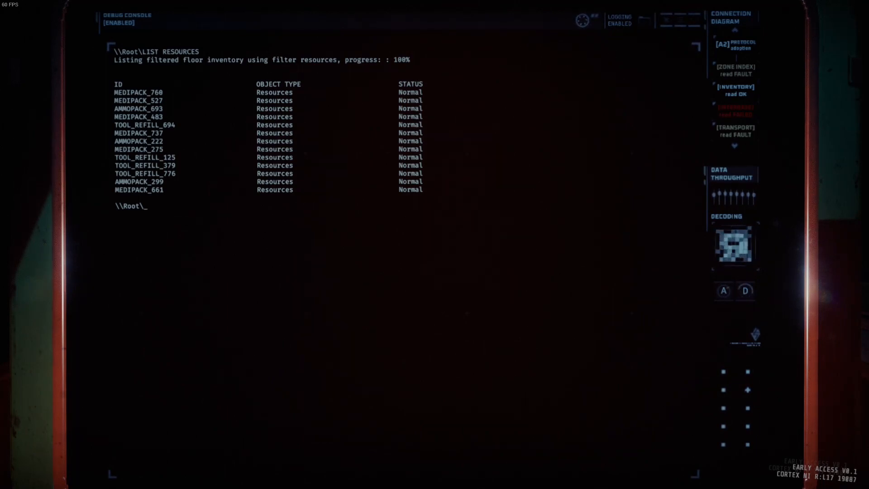
{"action": "type", "text": "LIST"}
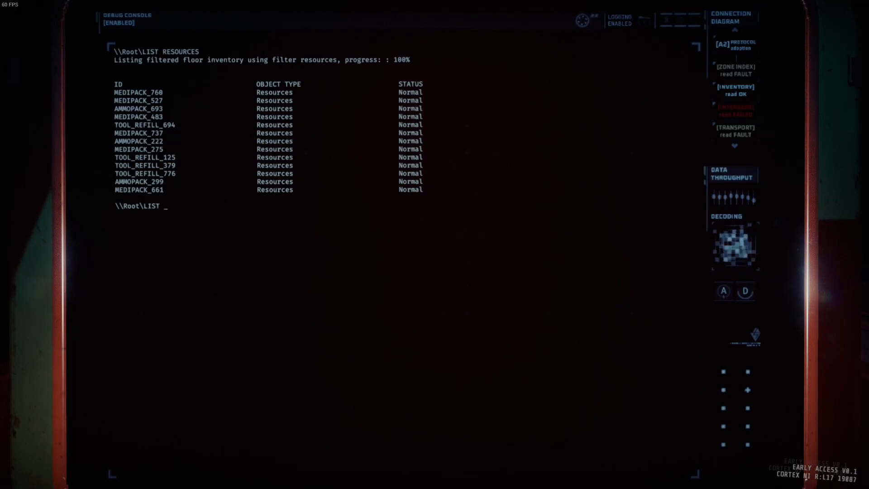
{"action": "type", "text": "ES"}
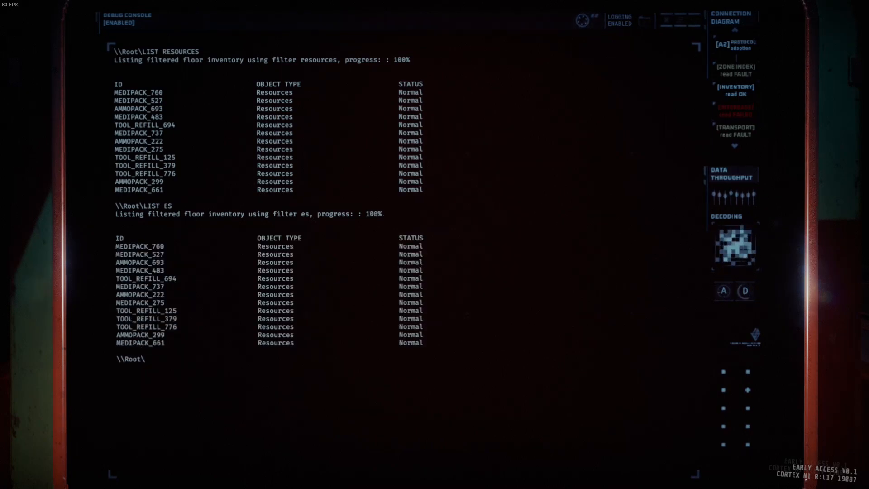
{"action": "type", "text": "LIAS"}
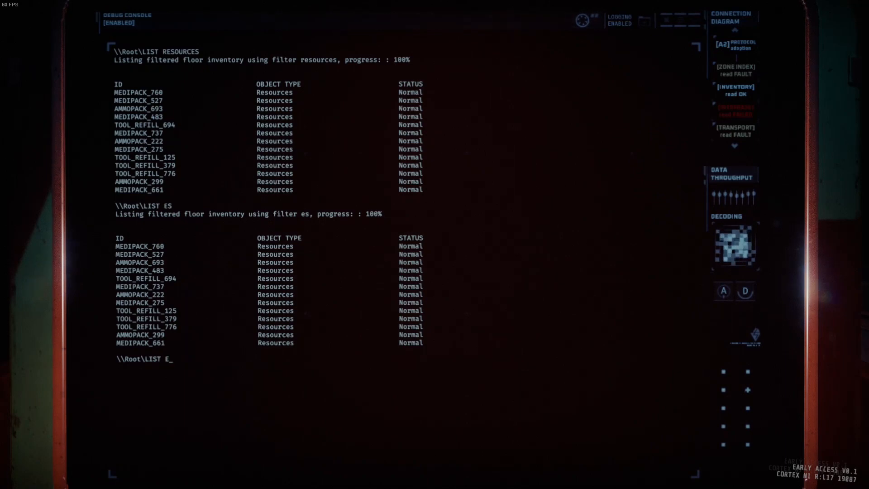
{"action": "type", "text": "S"}
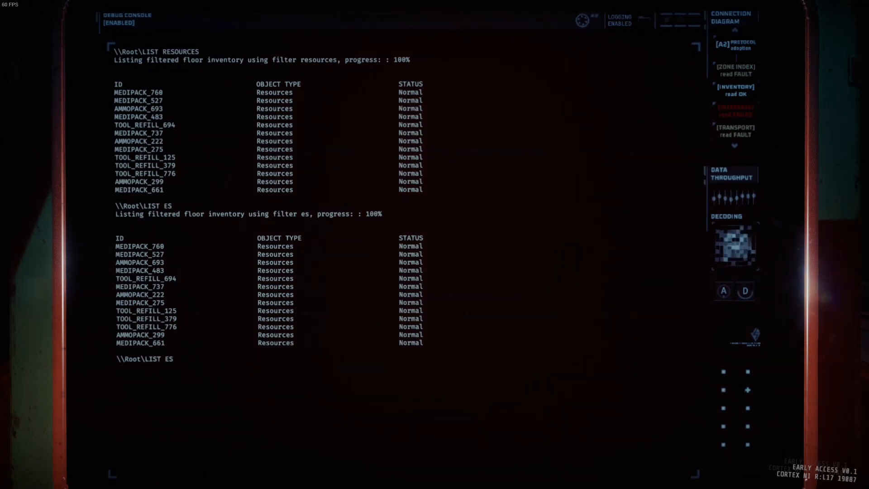
{"action": "type", "text": "ZONE_50"}
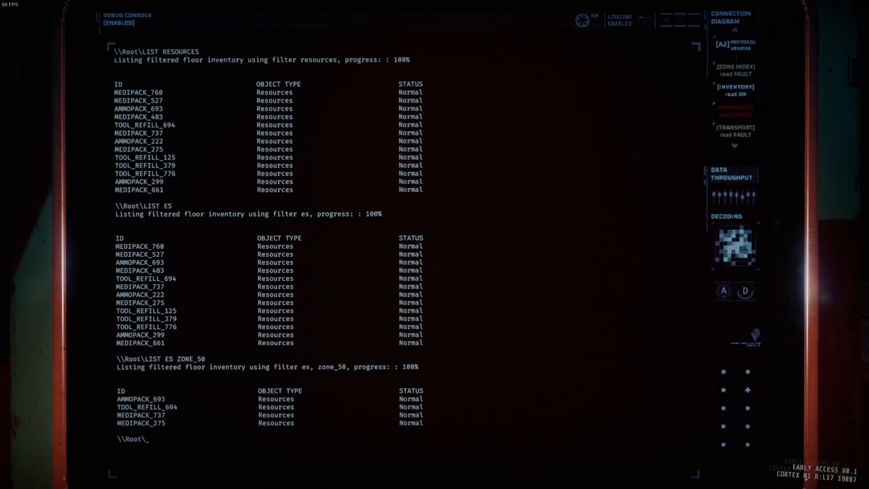
Step: Wipe the previous LIST ES ZONE_50 output, leaving an empty root prompt
{"action": "type", "text": "LIS"}
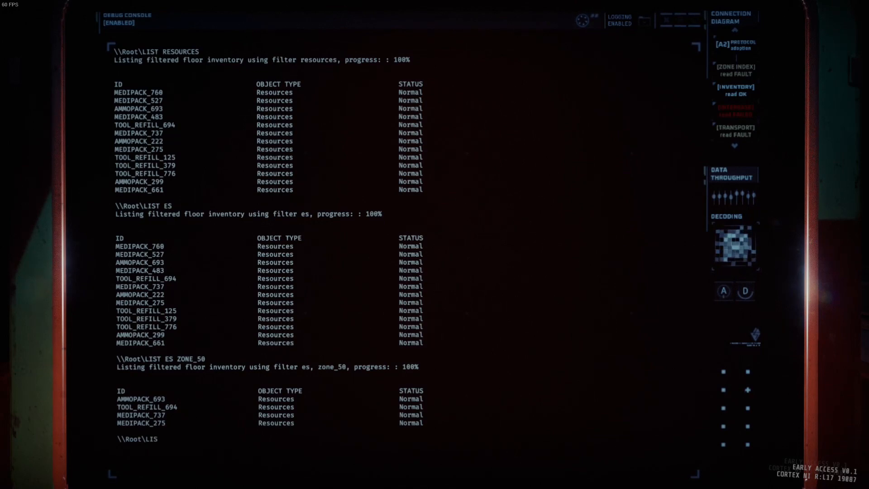
{"action": "type", "text": "T ES"}
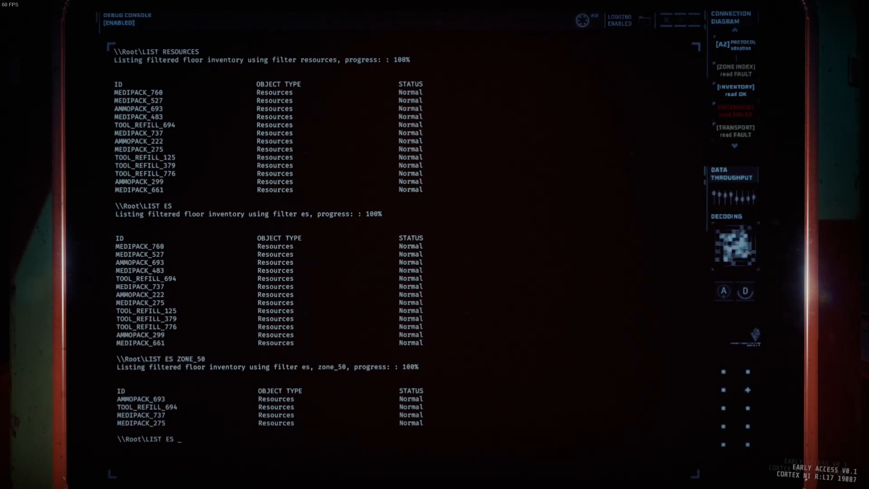
{"action": "type", "text": "E_50"}
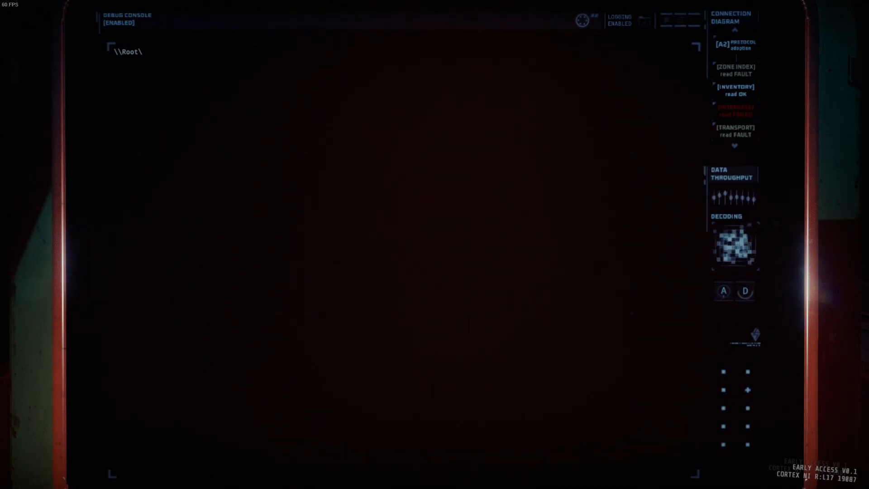
{"action": "type", "text": "LIST"}
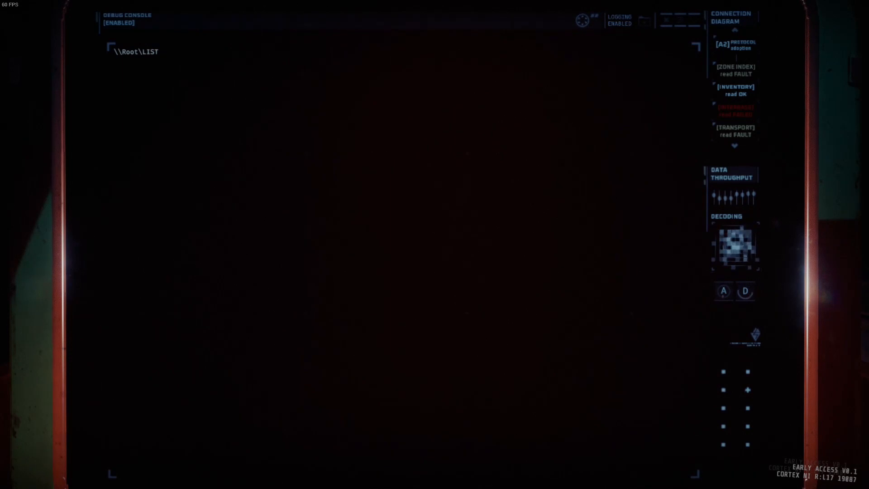
{"action": "type", "text": "AM"}
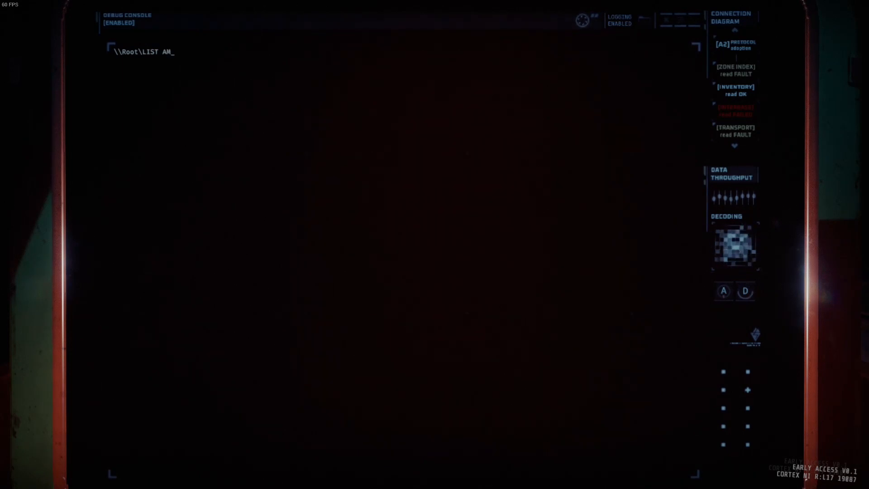
{"action": "type", "text": "MOPACK"}
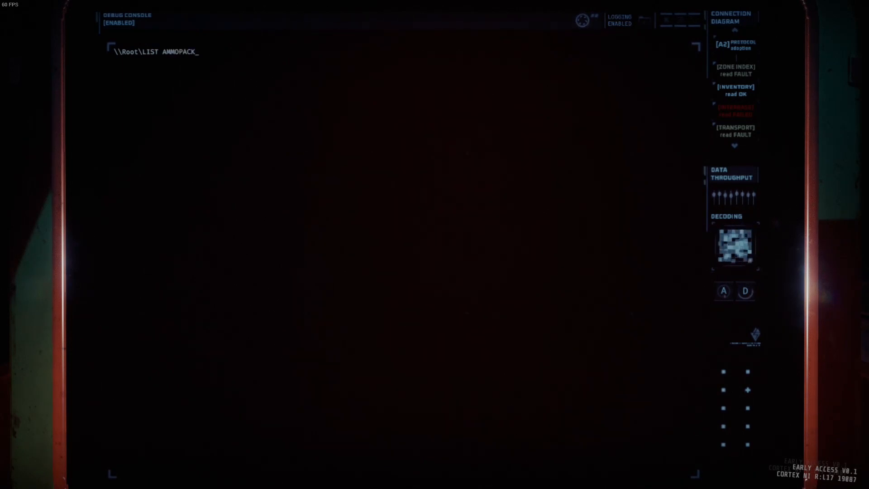
{"action": "key", "text": "Return"}
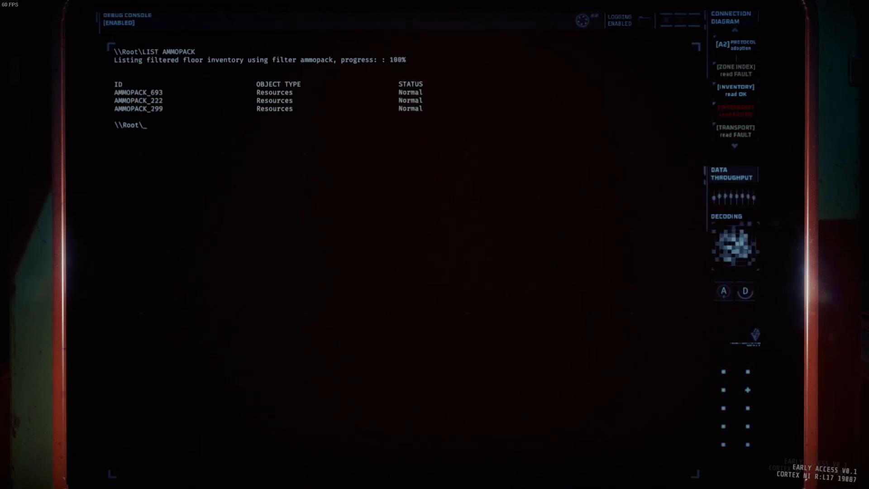
{"action": "type", "text": "LIST MM"}
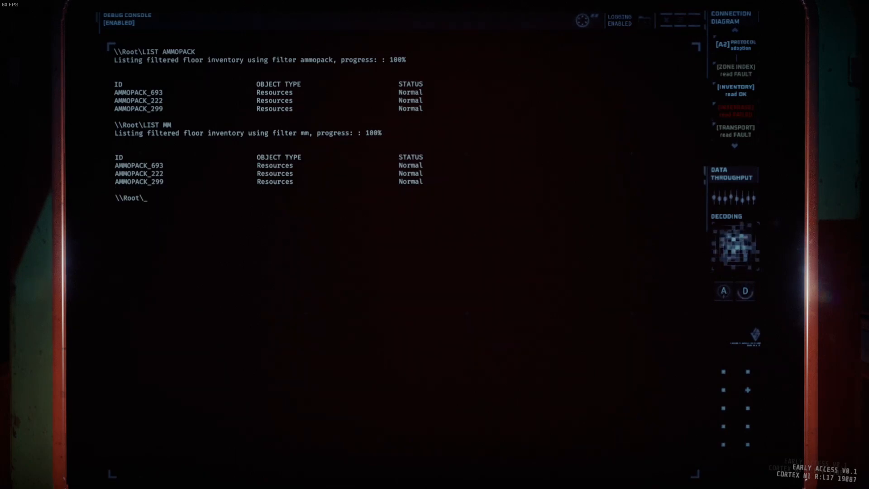
{"action": "type", "text": "LIST MM"}
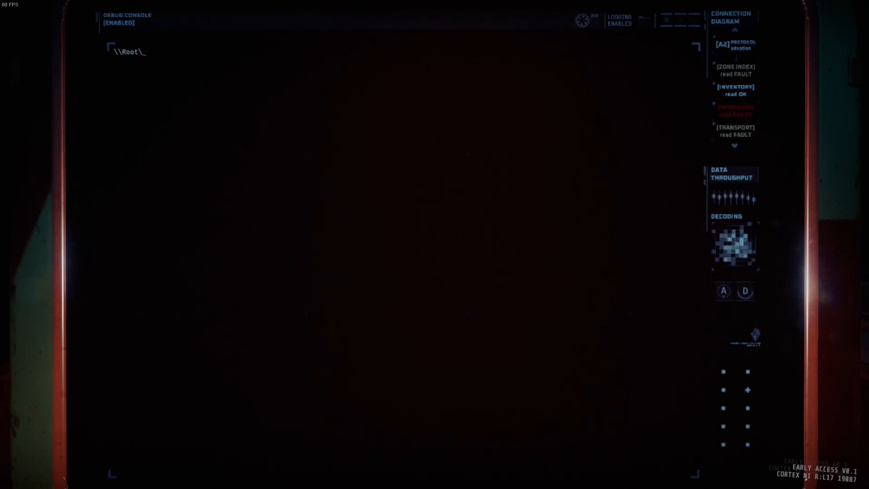
{"action": "type", "text": "LIST"}
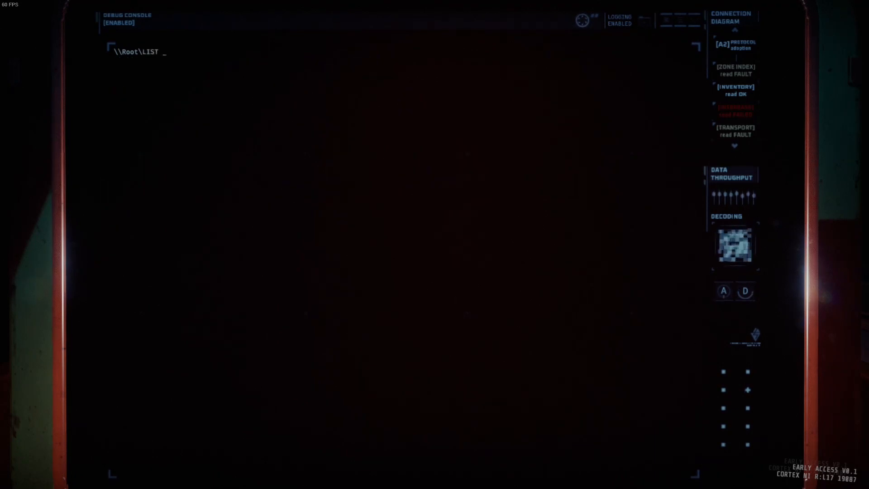
{"action": "type", "text": "TOOL"}
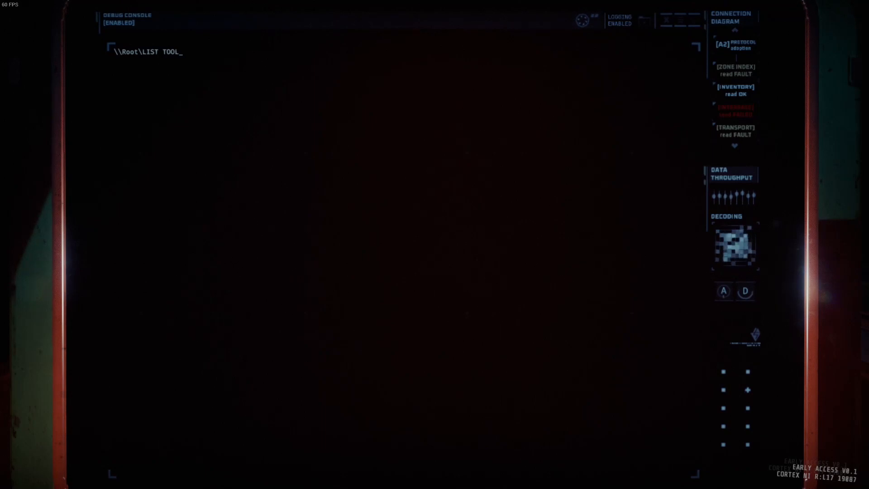
{"action": "type", "text": "REFILL"}
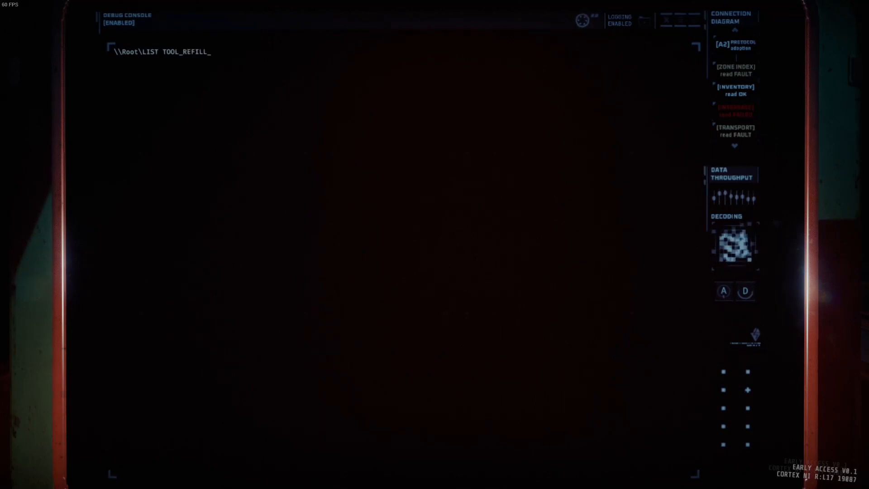
{"action": "key", "text": "Return"}
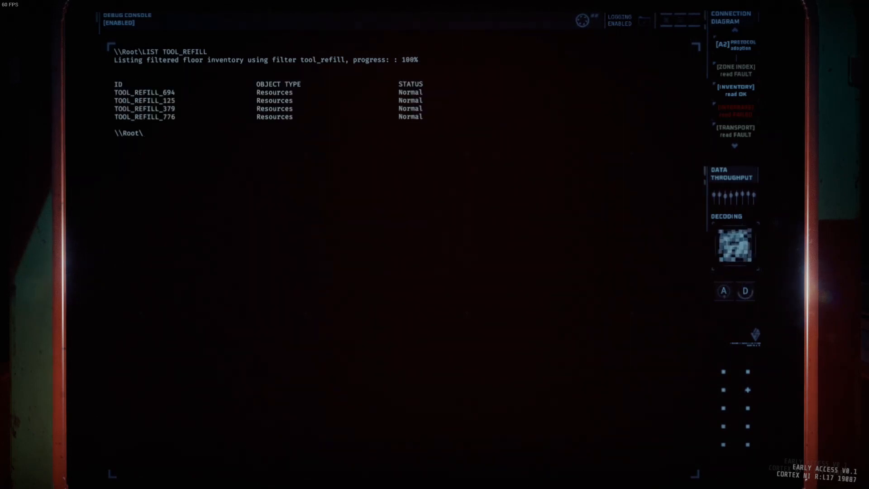
{"action": "type", "text": "LIST"}
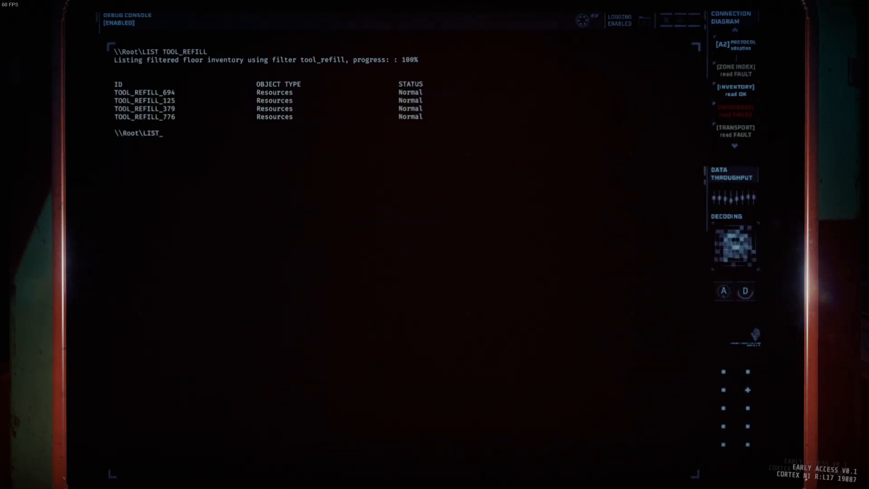
{"action": "type", "text": "OL"}
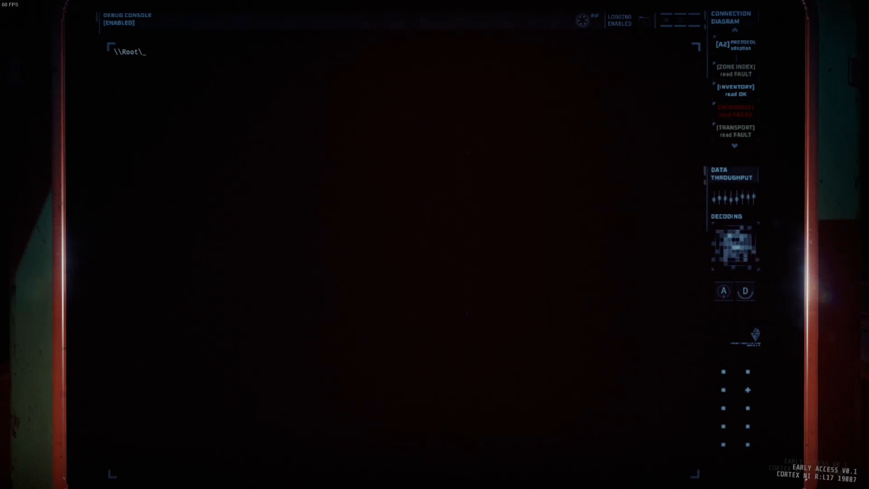
Step: Run LIST MEDIPACK to show the six floor medipacks, then clear the screen
{"action": "type", "text": "LIST MEDIPACK"}
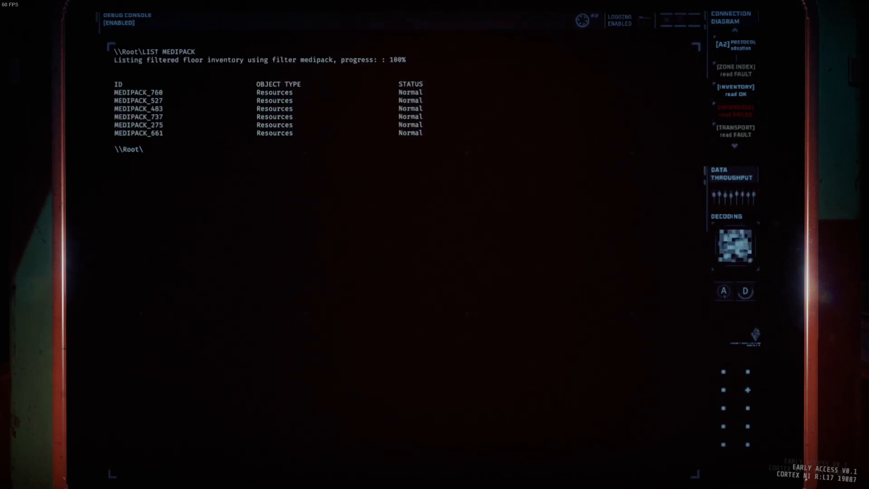
{"action": "type", "text": "LIST MEDIPACK"}
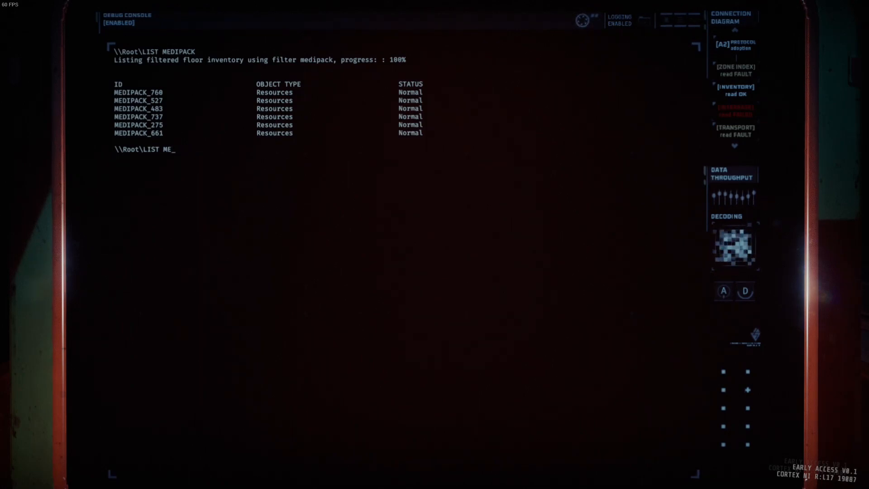
{"action": "key", "text": "Return"}
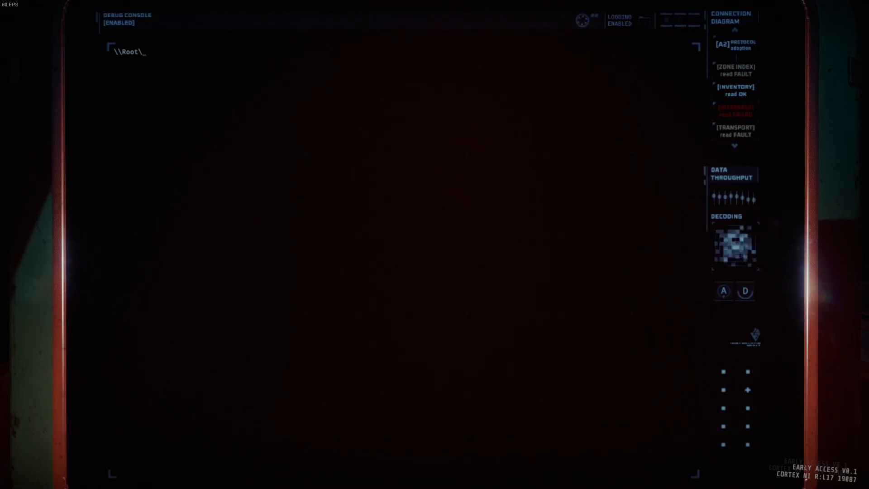
Step: Run the LIST ID, LIST PDEC and LIST PD filters, which find no items
{"action": "type", "text": "LIST ID"}
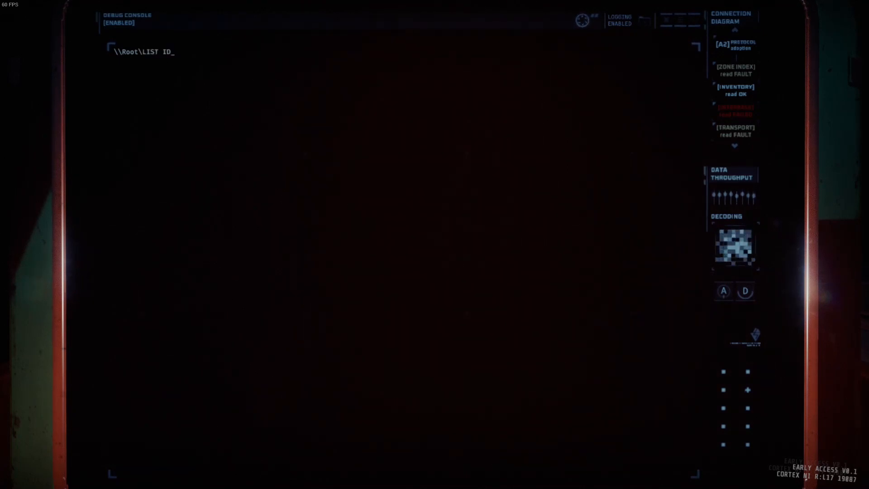
{"action": "key", "text": "Return"}
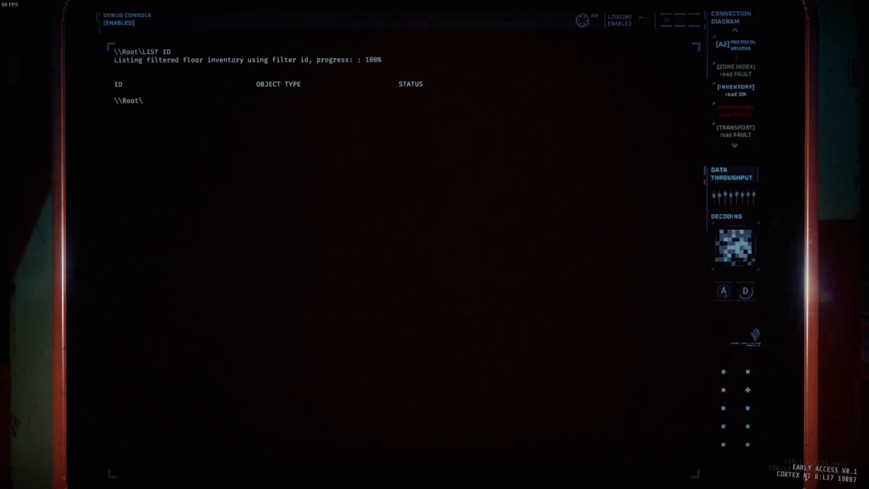
{"action": "type", "text": "LIST PDEC"}
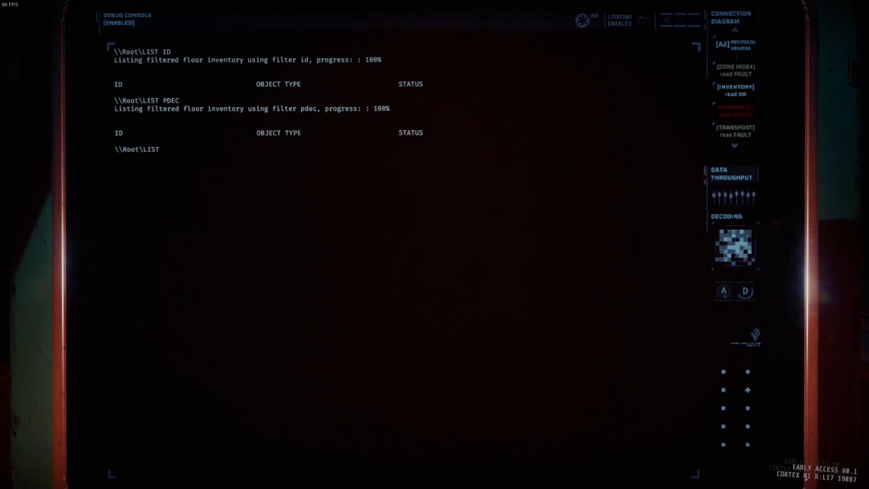
{"action": "type", "text": "PD"}
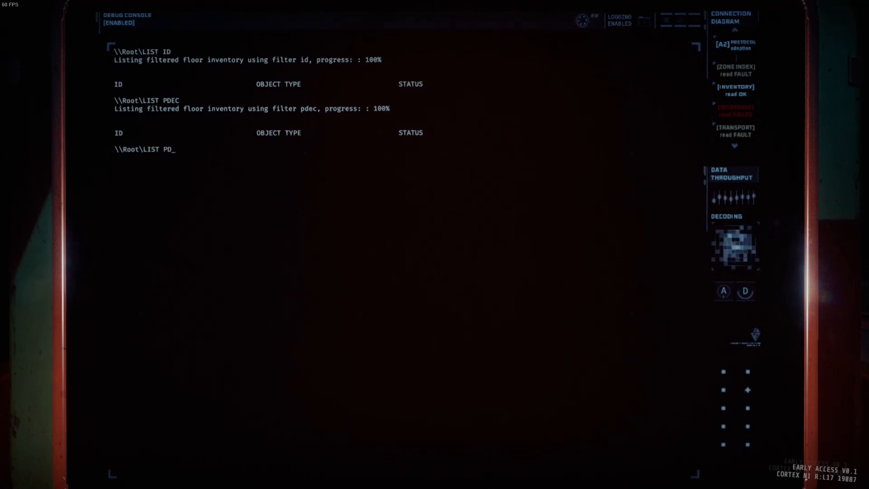
{"action": "key", "text": "Return"}
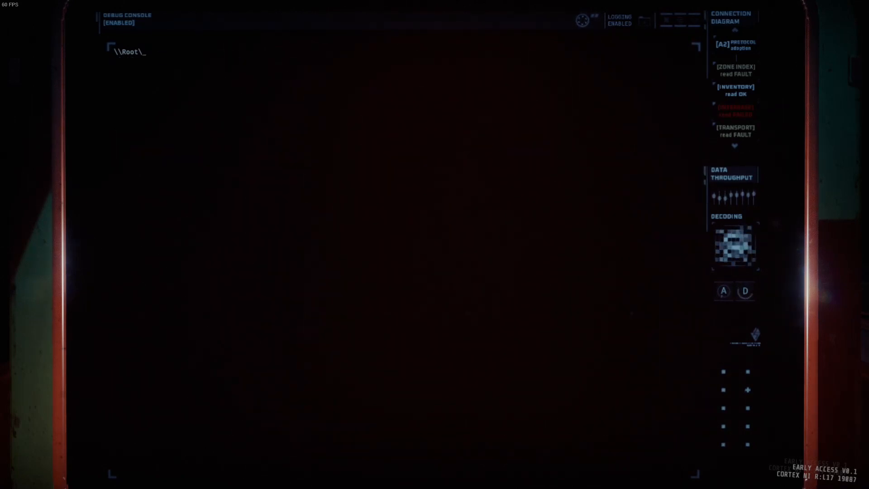
Step: Page through the LIST ZONE floor inventory of doors, lockers, resources and HSUs
{"action": "type", "text": "LIST ZONE"}
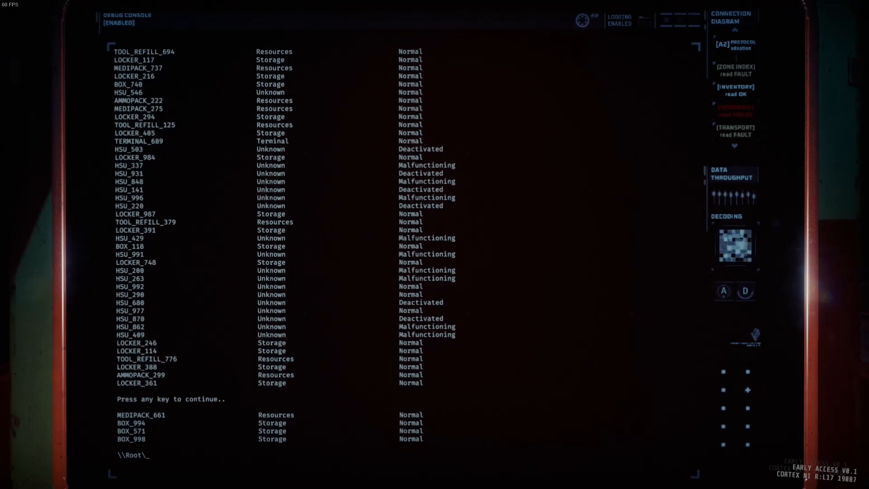
{"action": "type", "text": "LIST E"}
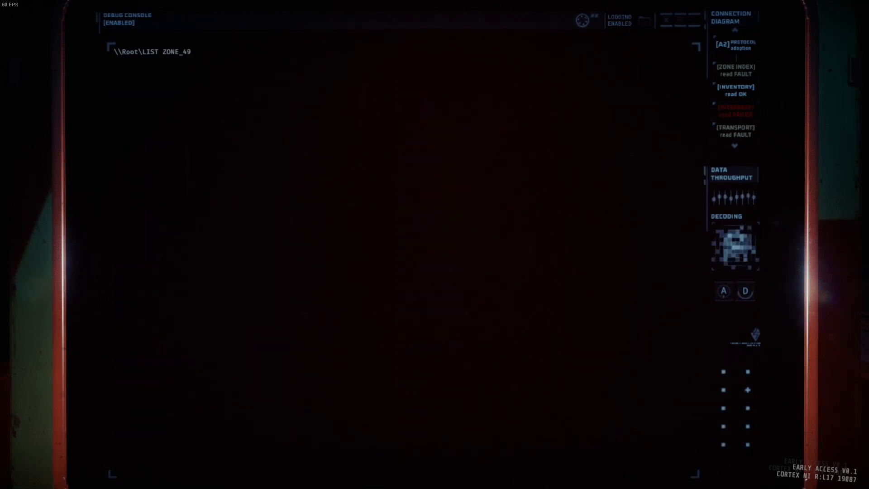
Step: Run LIST ZONE_49 to see its doors, storage, medipack and TERMINAL_579, then clear
{"action": "key", "text": "Return"}
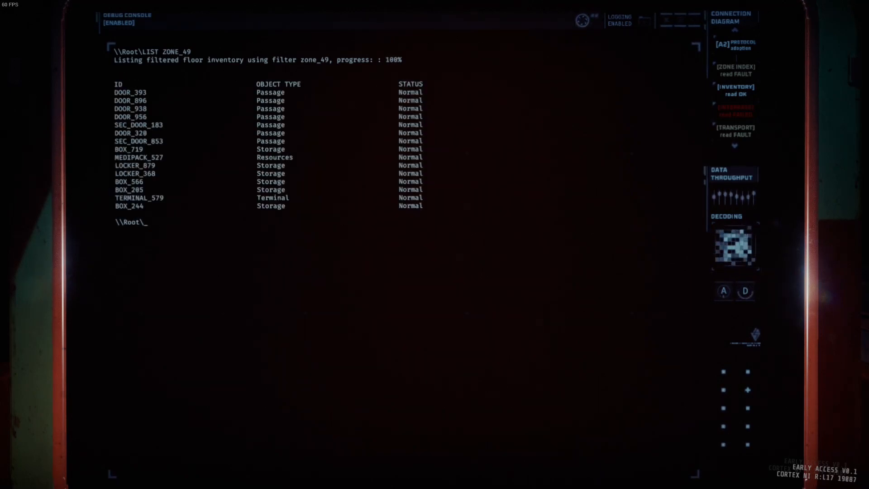
{"action": "type", "text": "LIST E"}
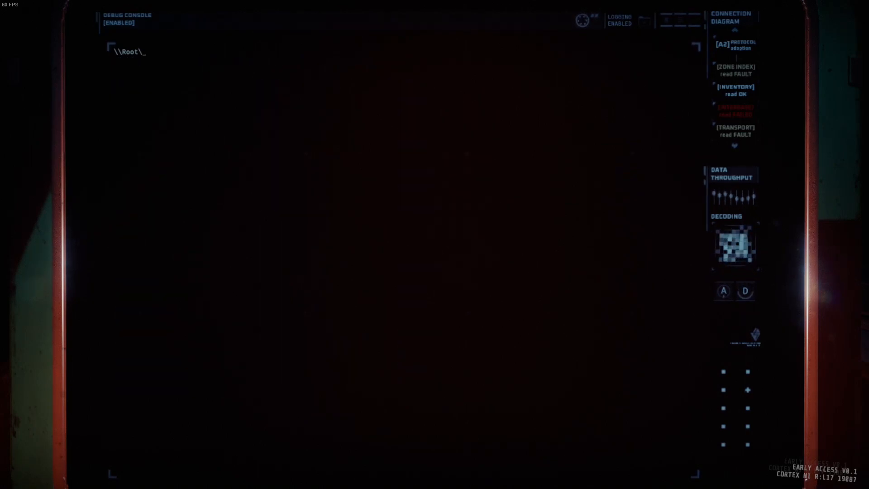
Step: Filter the floor inventory with LIST ES and LIST ME
{"action": "type", "text": "LIST"}
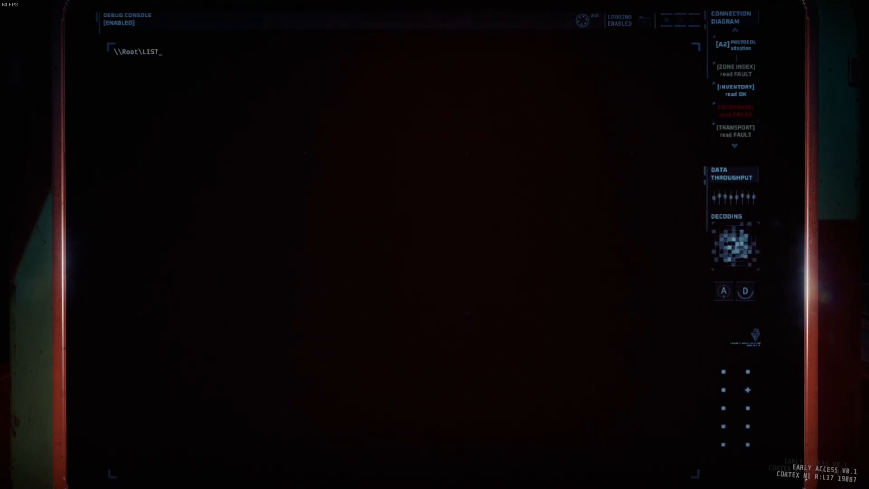
{"action": "type", "text": "ES"}
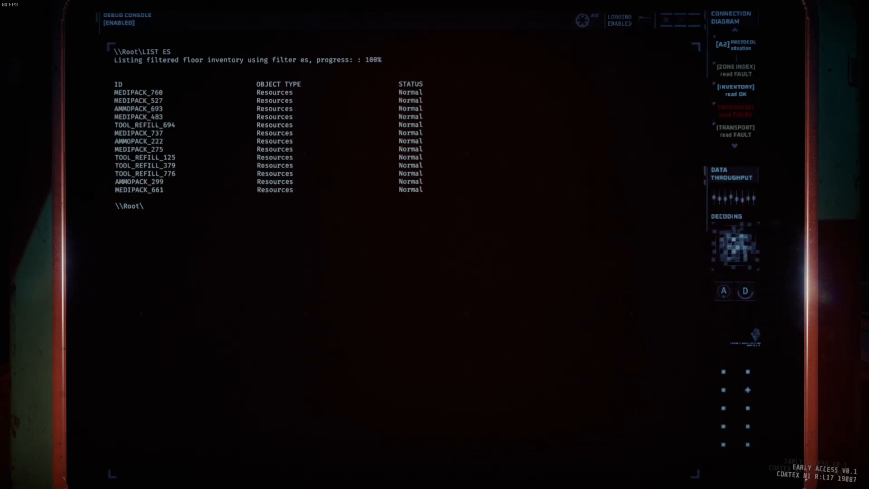
{"action": "type", "text": "LIST ME"}
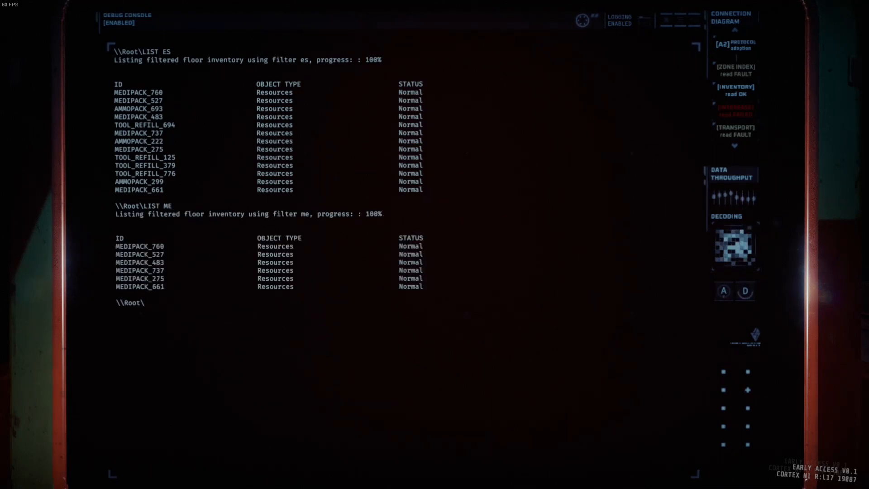
Step: Run LIST ES E_49 and LIST MM E_50, finding MEDIPACK_527 and AMMOPACK_693
{"action": "type", "text": "LIST"}
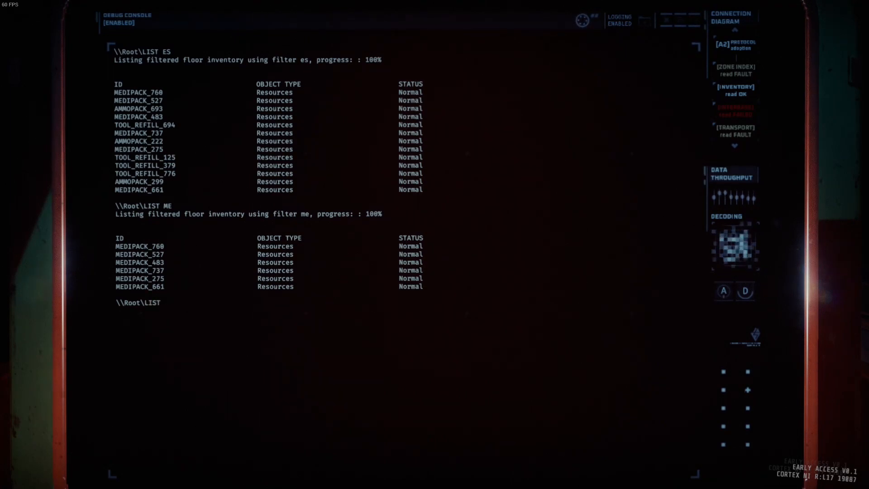
{"action": "type", "text": "ES E_49"}
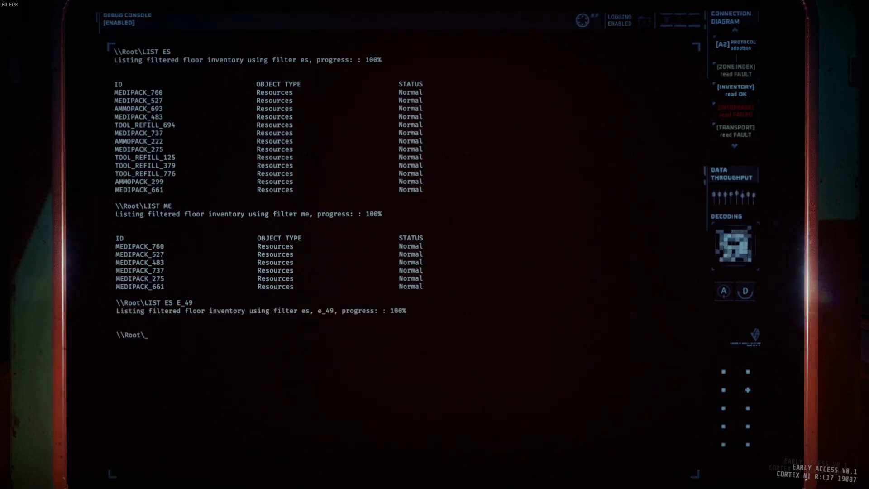
{"action": "key", "text": "Return"}
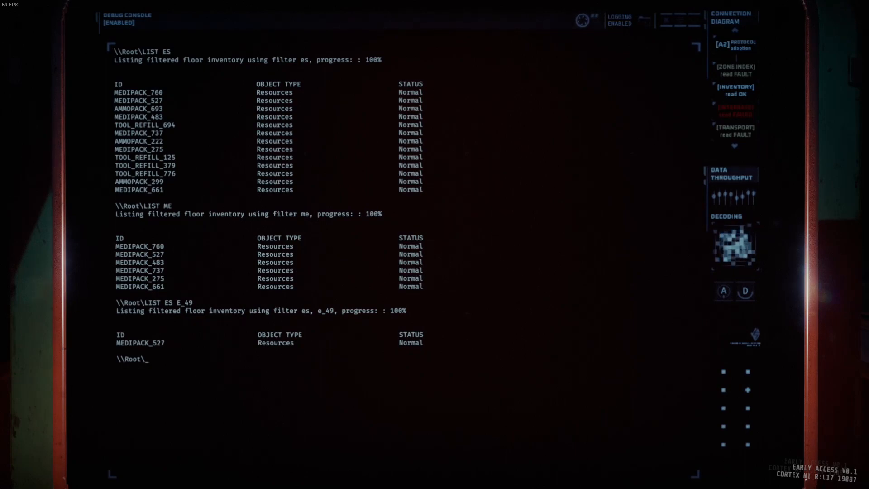
{"action": "type", "text": "LIST"}
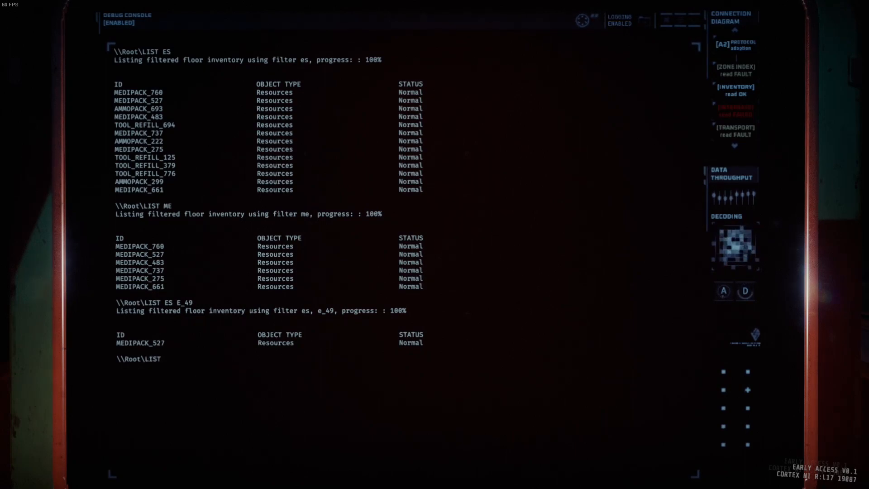
{"action": "type", "text": "MM"}
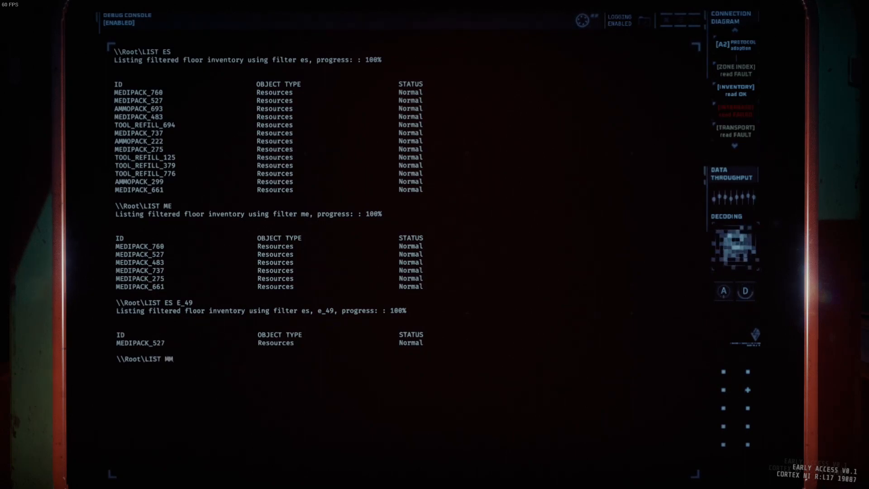
{"action": "type", "text": "E_50"}
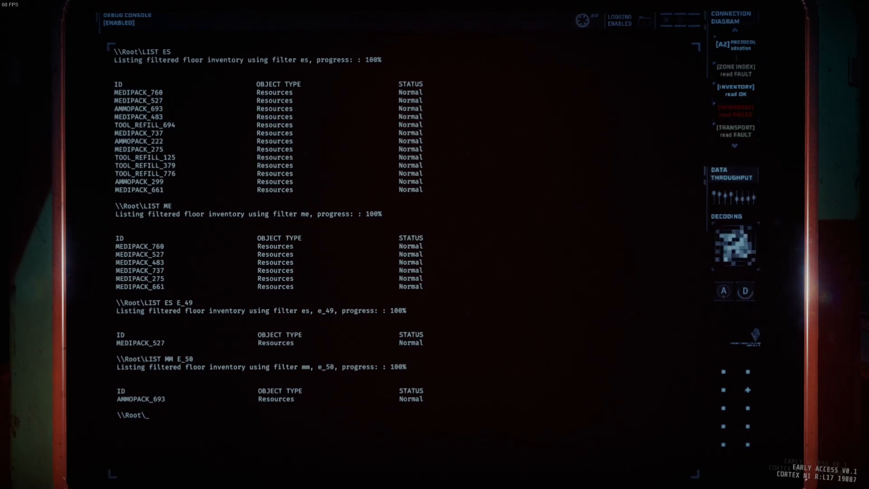
Step: Query AMMOPACK_693, showing 80% capacity, normal status, ZONE_50, ping out of range
{"action": "type", "text": "QUERY AMM"}
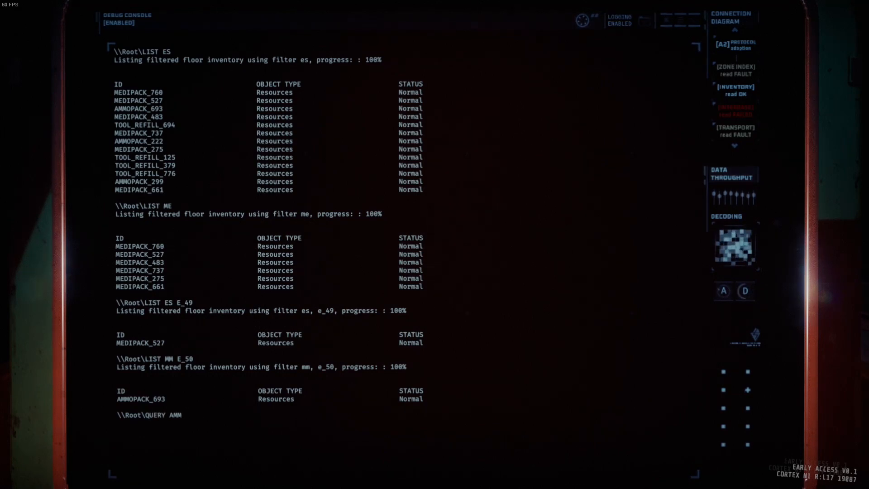
{"action": "type", "text": "OPACK_693"}
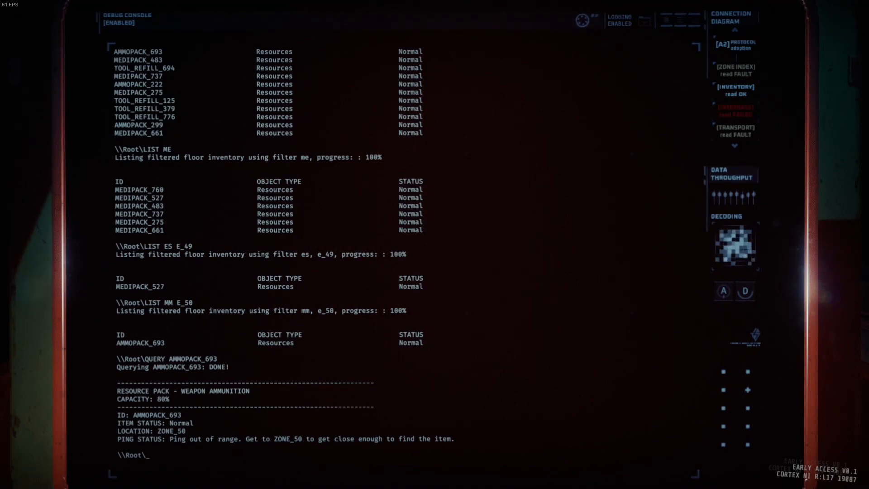
Step: Ping AMMOPACK_693 and wait for the out-of-range timeout failure
{"action": "type", "text": "PING"}
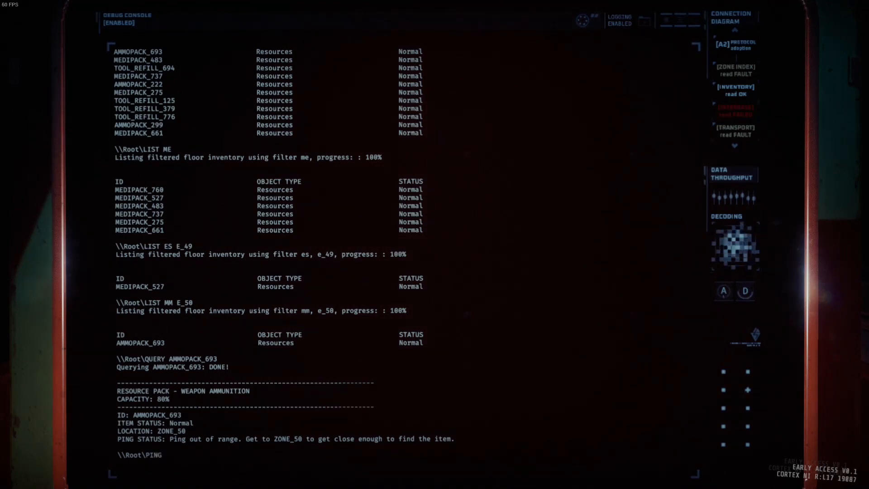
{"action": "type", "text": "AMMOPACK_693"}
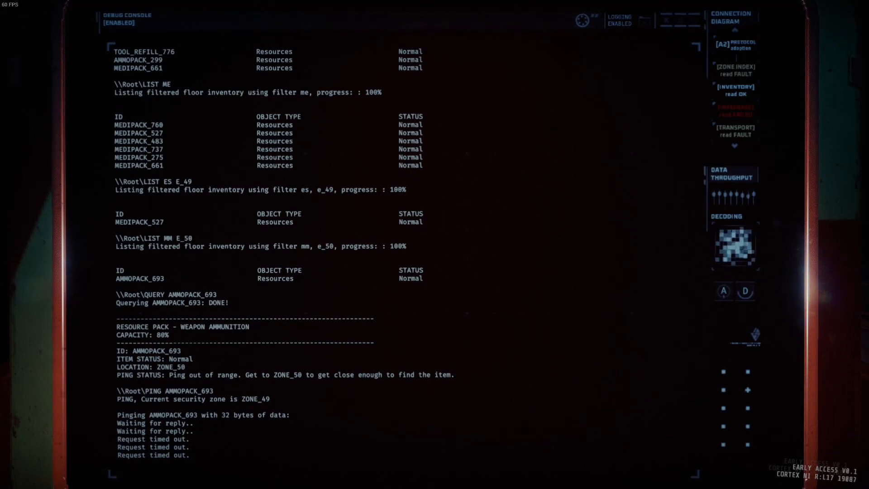
{"action": "scroll", "scroll_direction": "down", "scroll_amount": 3}
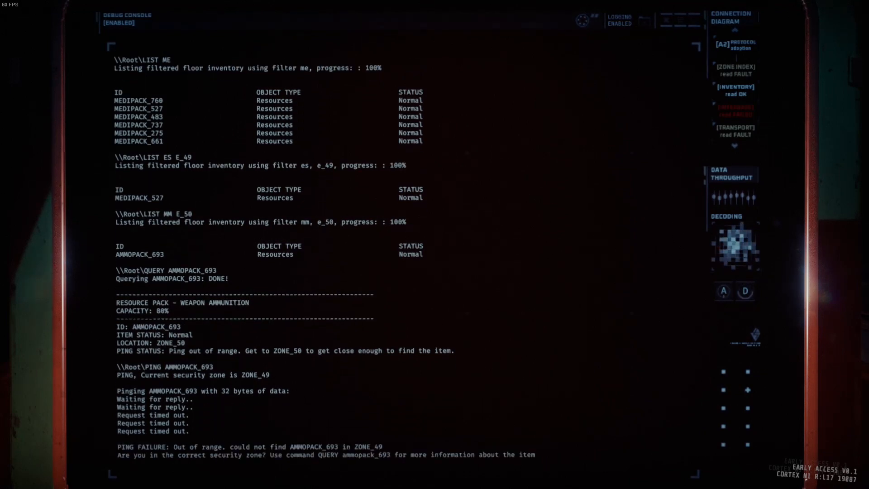